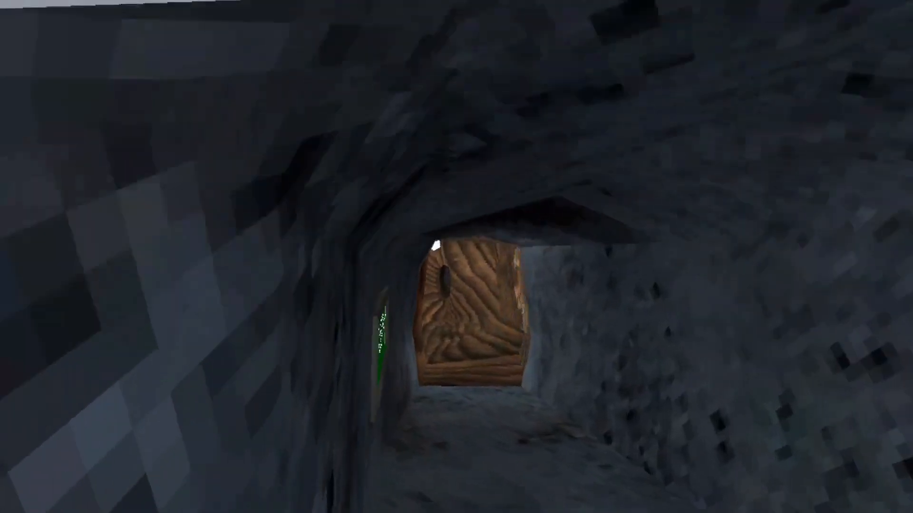
mouse_move(457, 257)
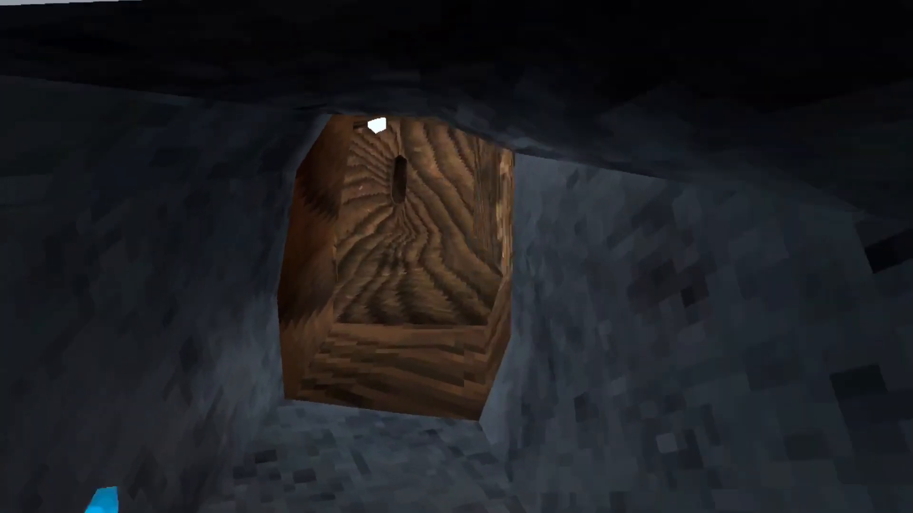